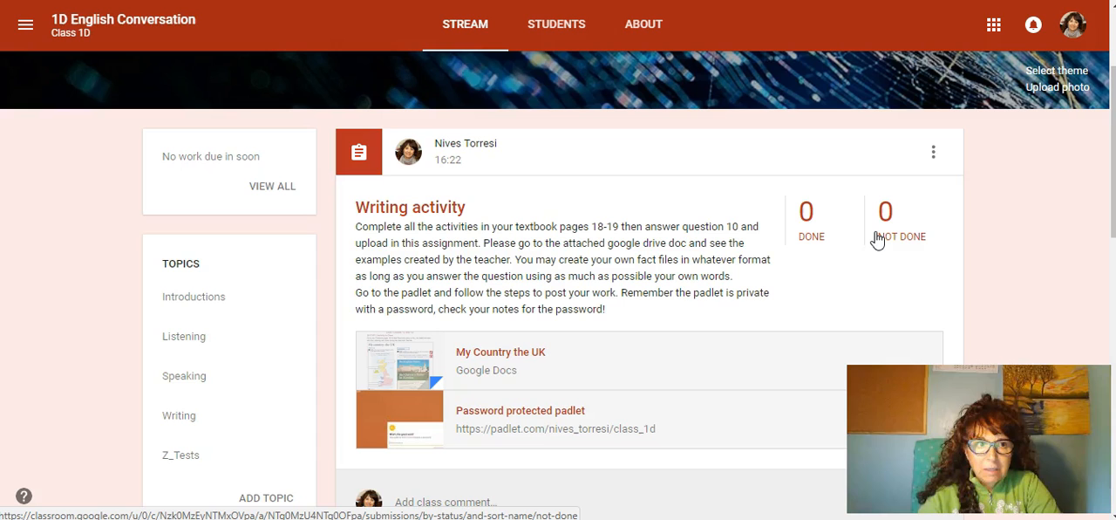
Step: Scroll through the Padlet posts, select the Speaking post's 'Name Surname' placeholder, and show the Writing Activity post's actions
{"action": "left_click", "coordinate": [867, 237]}
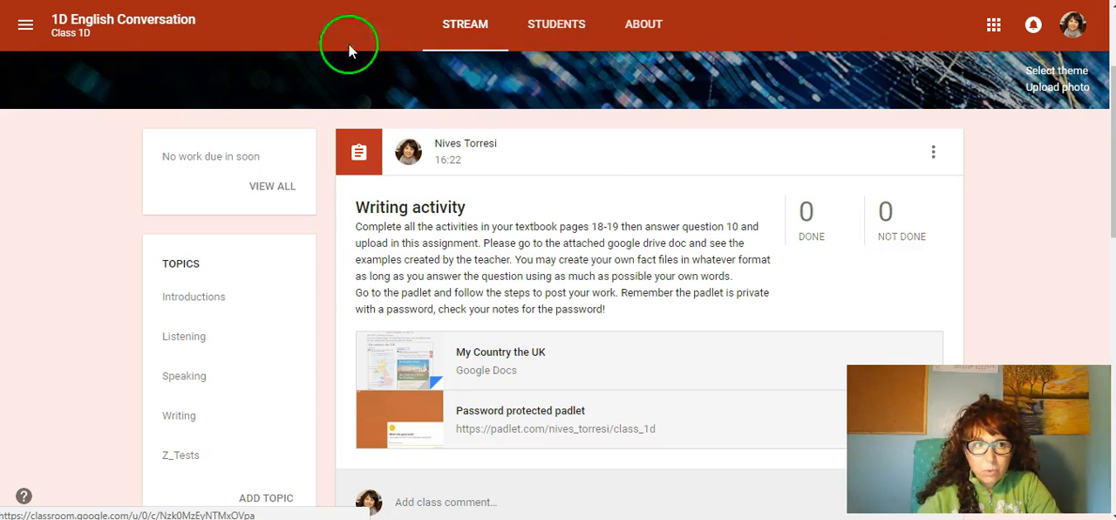
{"action": "mouse_move", "coordinate": [95, 43]}
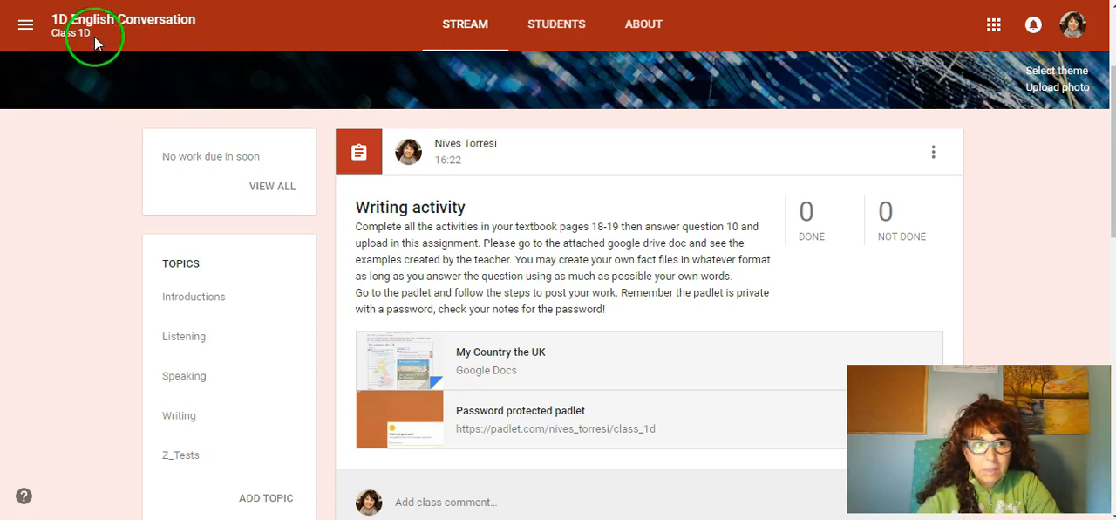
{"action": "mouse_move", "coordinate": [63, 52]}
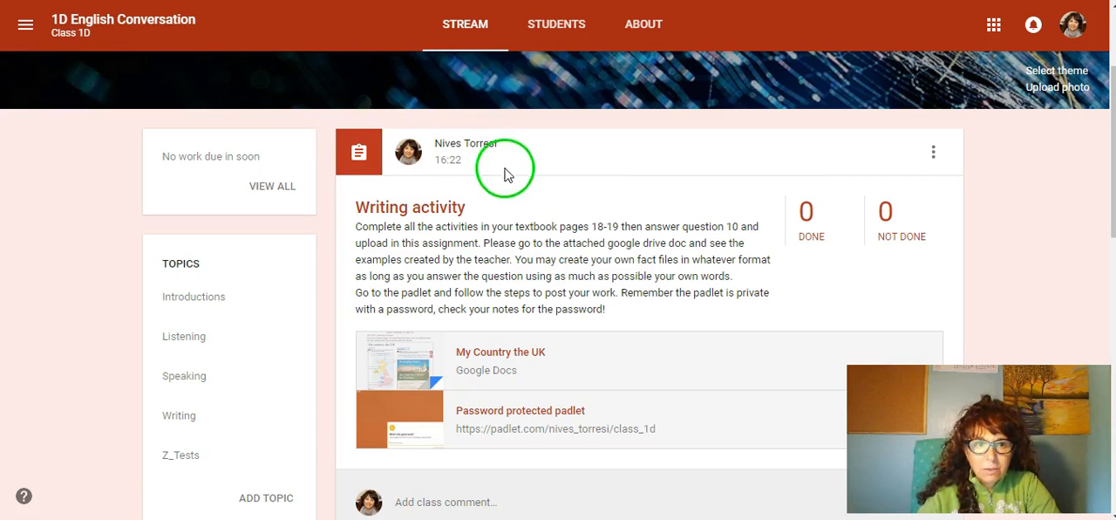
{"action": "scroll", "scroll_direction": "down", "scroll_amount": 3}
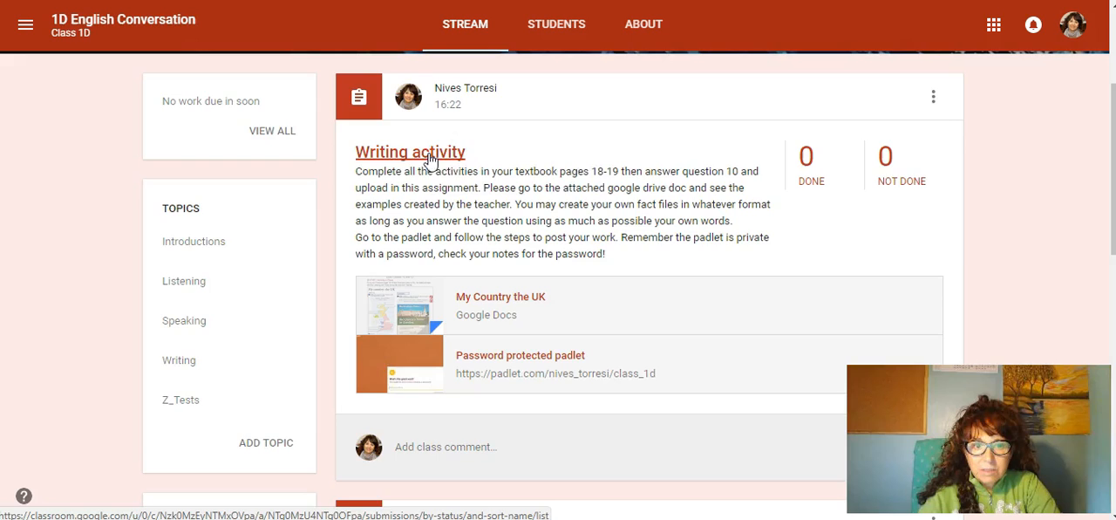
{"action": "scroll", "scroll_direction": "down", "scroll_amount": 3}
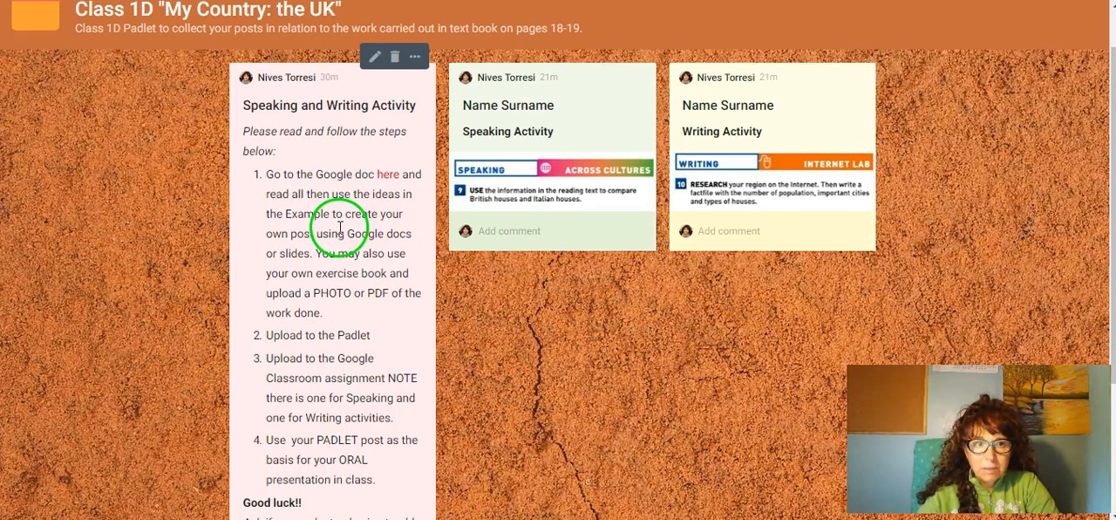
{"action": "scroll", "scroll_direction": "down", "scroll_amount": 3}
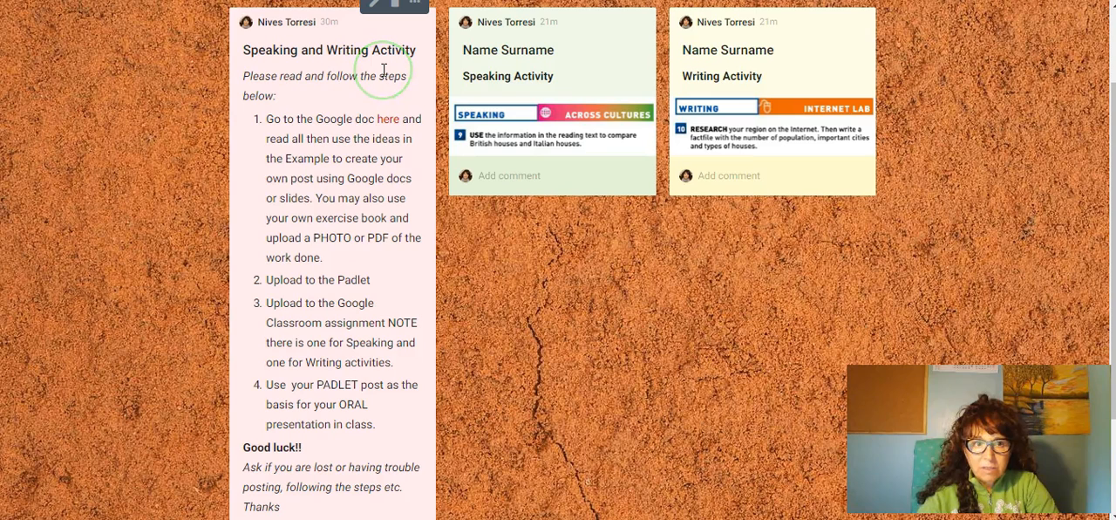
{"action": "mouse_move", "coordinate": [548, 183]}
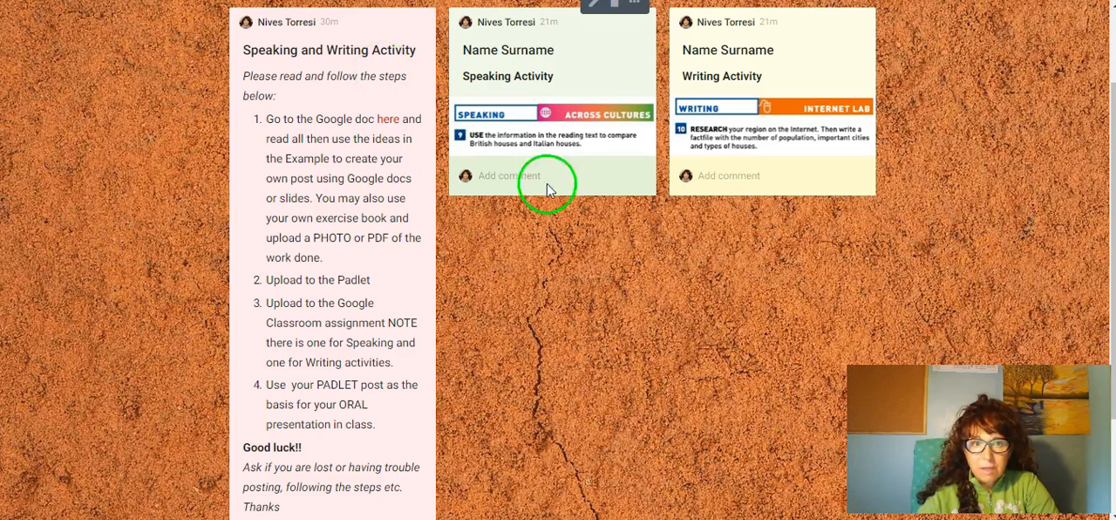
{"action": "mouse_move", "coordinate": [624, 84]}
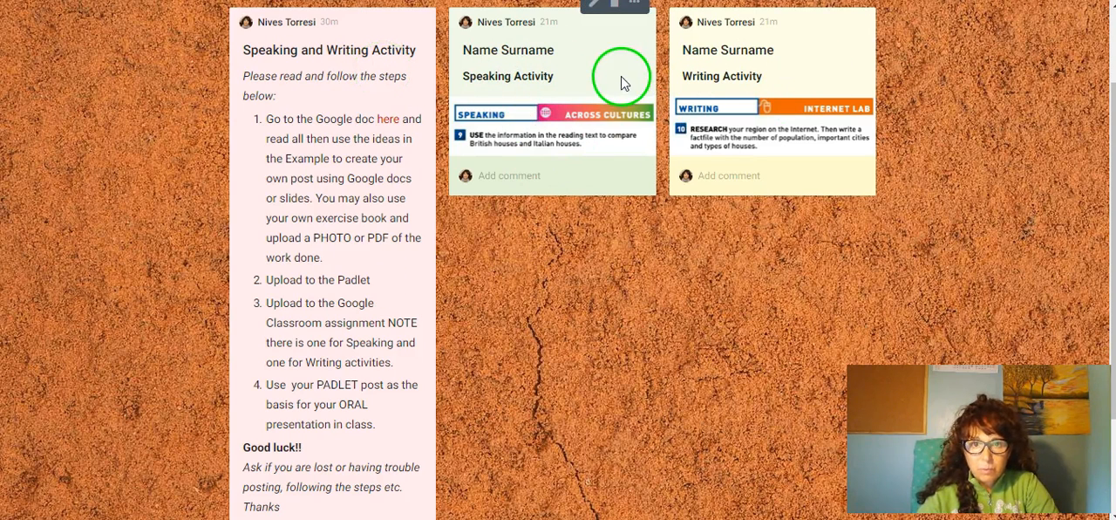
{"action": "scroll", "scroll_direction": "down", "scroll_amount": 3}
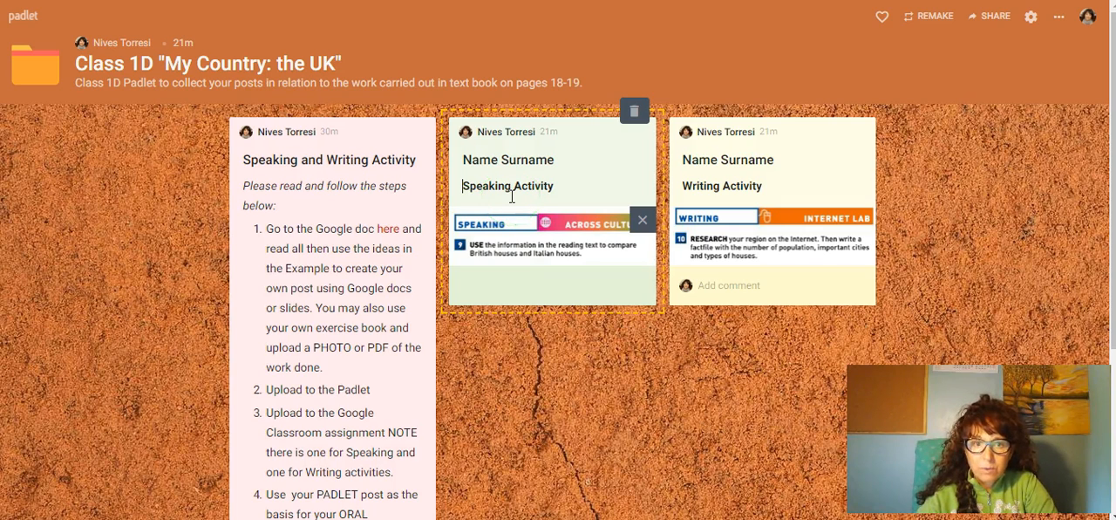
{"action": "mouse_move", "coordinate": [483, 136]}
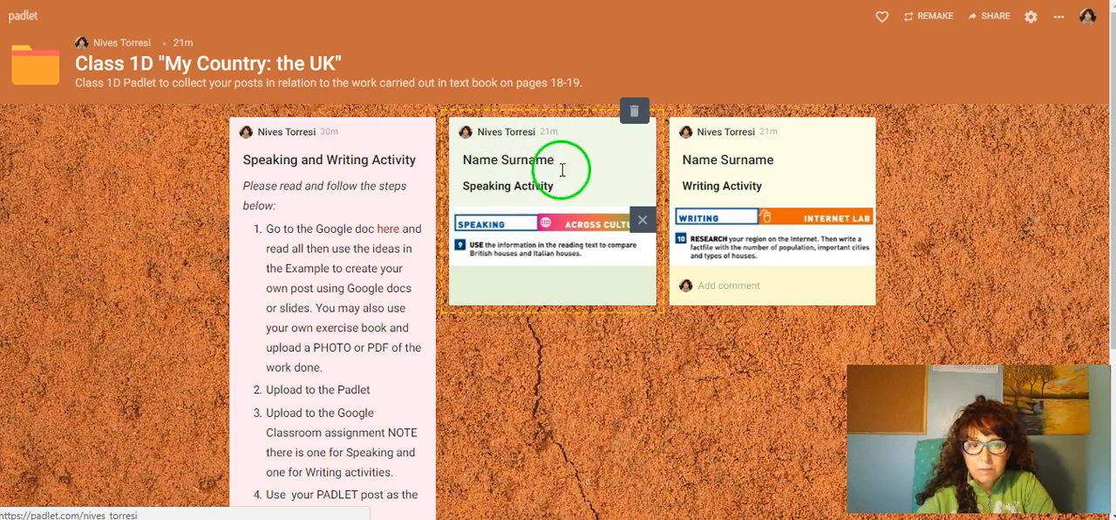
{"action": "mouse_move", "coordinate": [505, 132]}
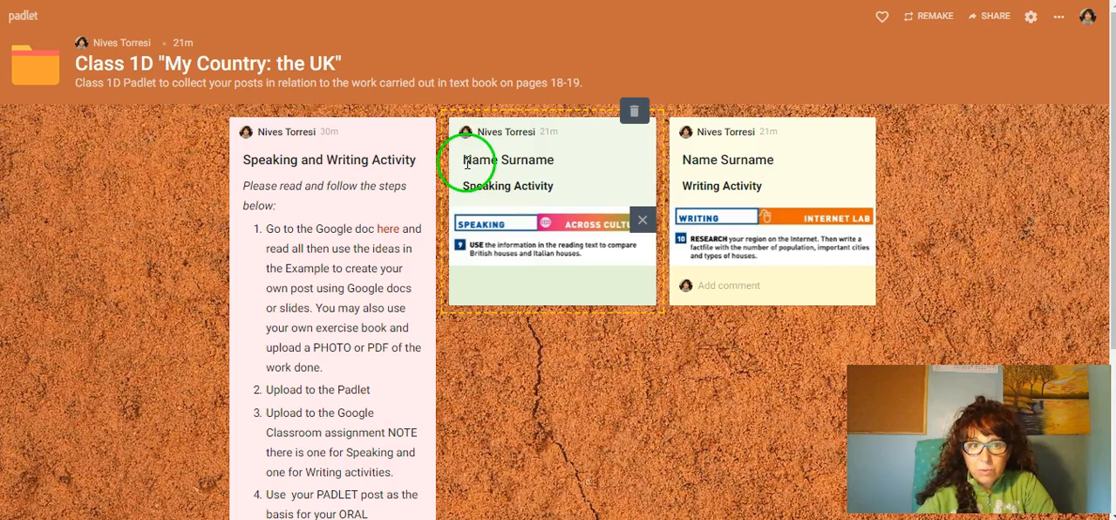
{"action": "double_click", "coordinate": [509, 158]}
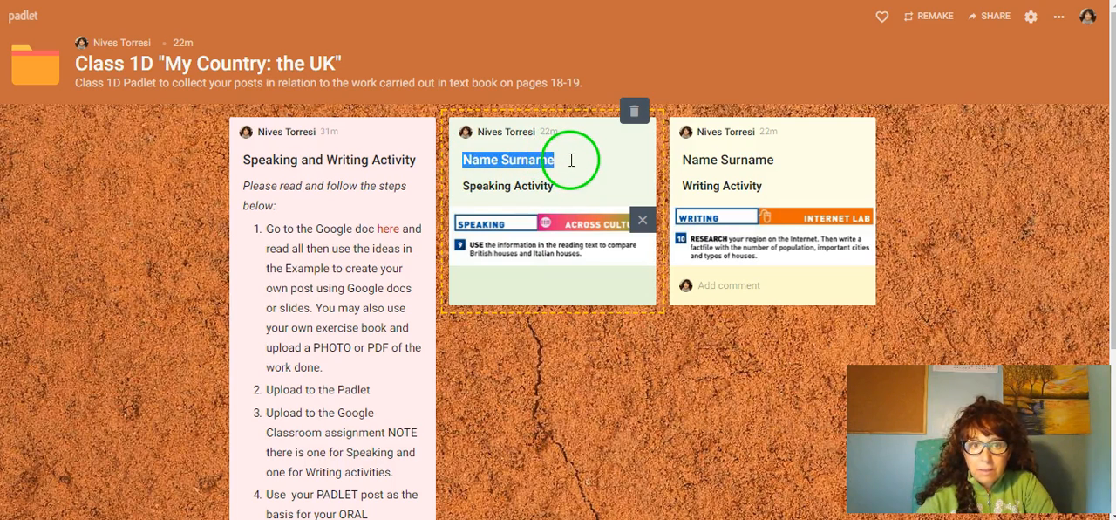
{"action": "mouse_move", "coordinate": [174, 84]}
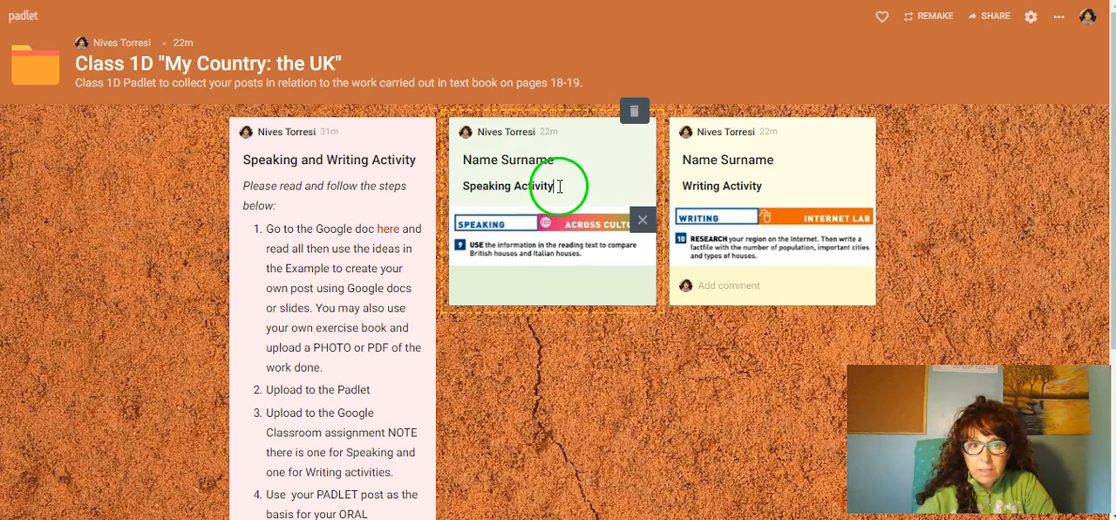
{"action": "mouse_move", "coordinate": [666, 133]}
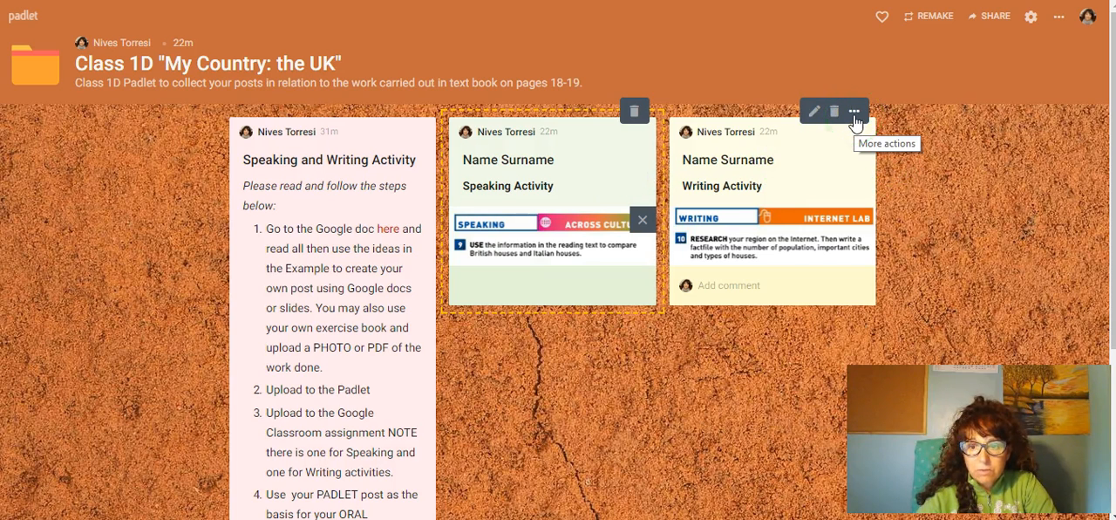
{"action": "left_click", "coordinate": [854, 111]}
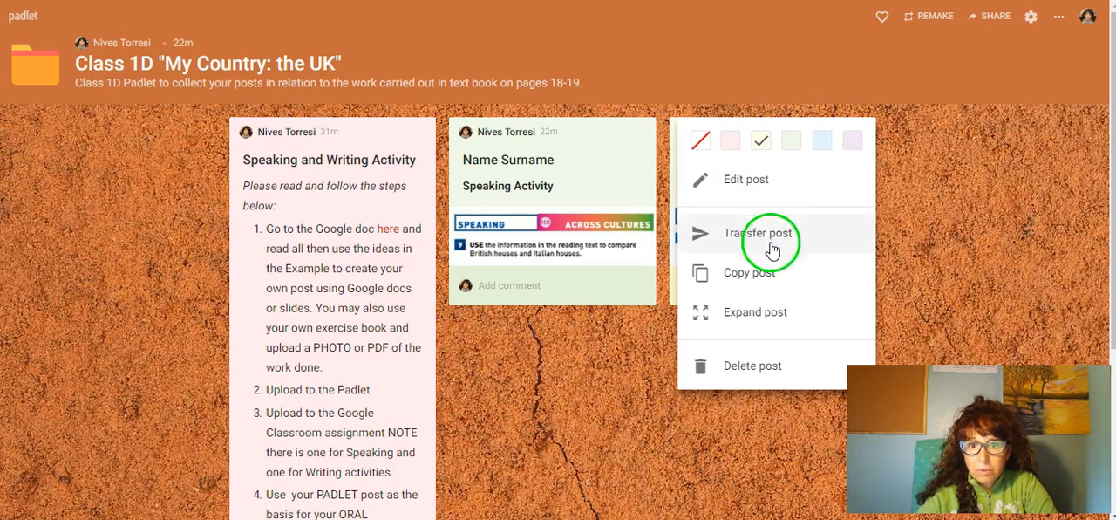
{"action": "mouse_move", "coordinate": [767, 272]}
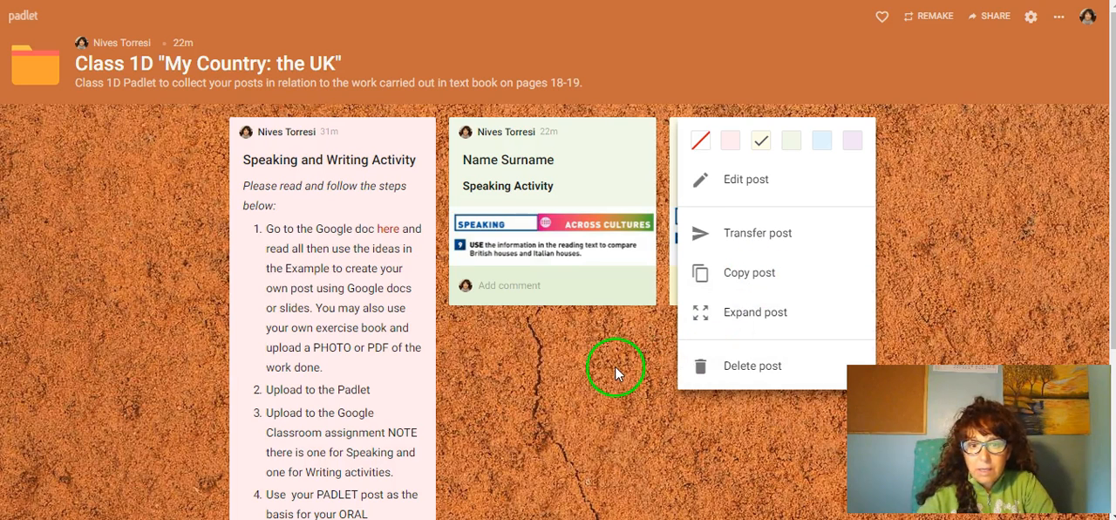
{"action": "mouse_move", "coordinate": [906, 300]}
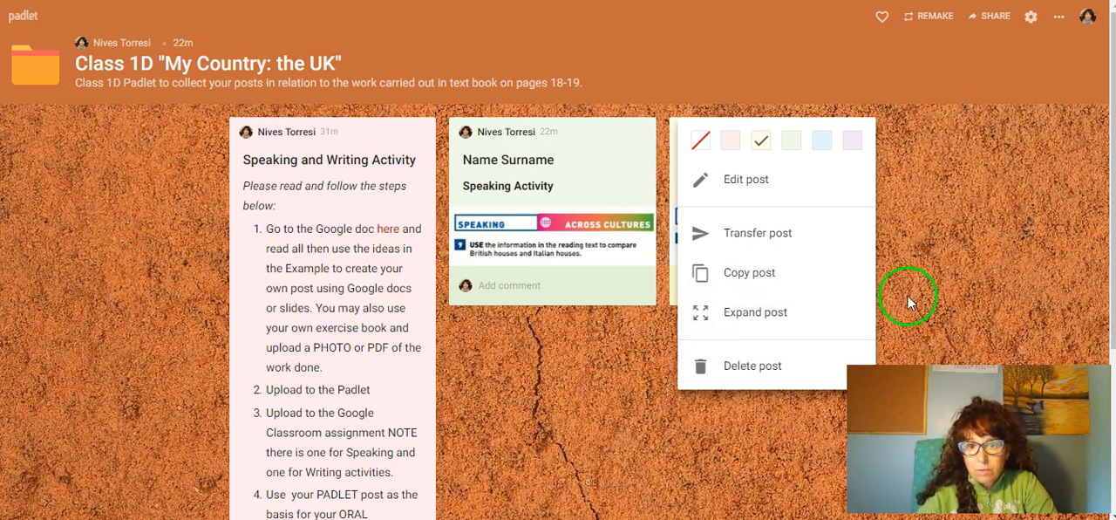
{"action": "mouse_move", "coordinate": [946, 276]}
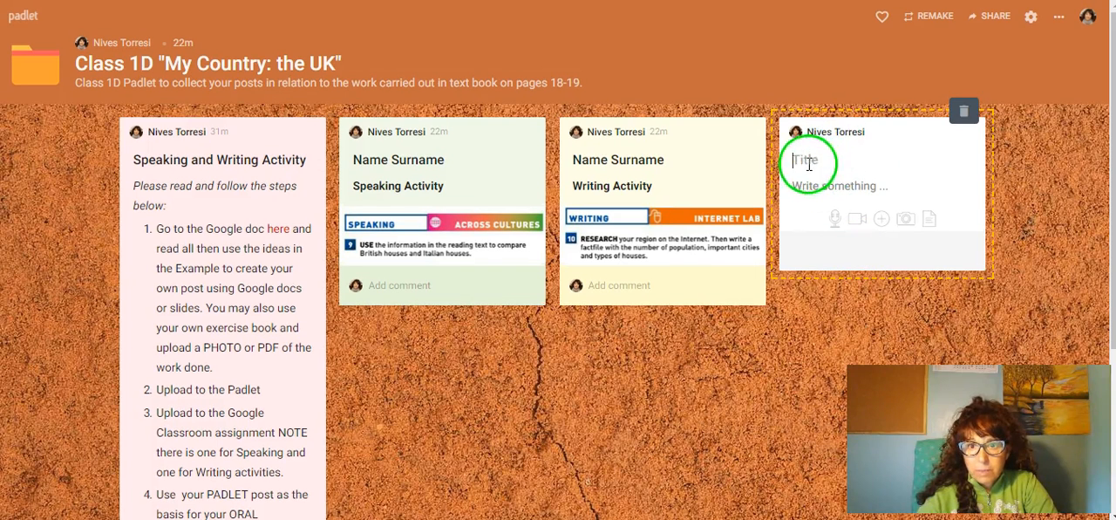
{"action": "mouse_move", "coordinate": [959, 147]}
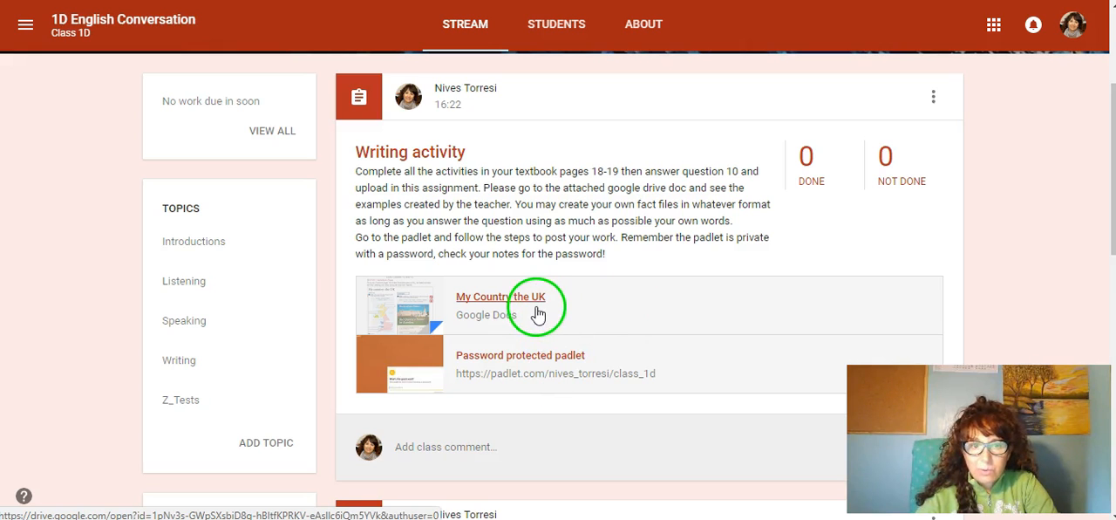
Step: Open the 'My Country the UK' Google Docs attachment from the Writing activity post
{"action": "left_click", "coordinate": [499, 296]}
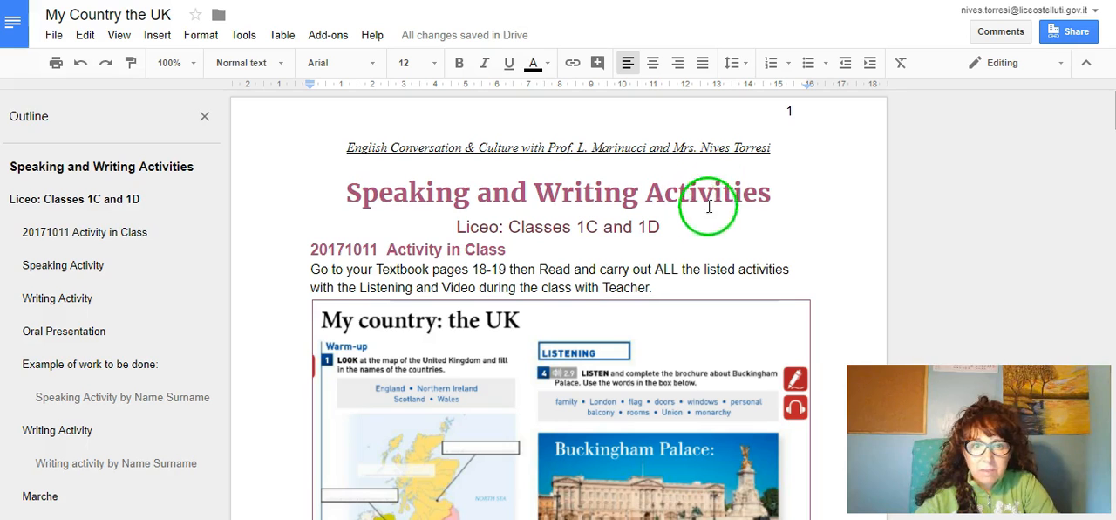
{"action": "scroll", "scroll_direction": "down", "scroll_amount": 3}
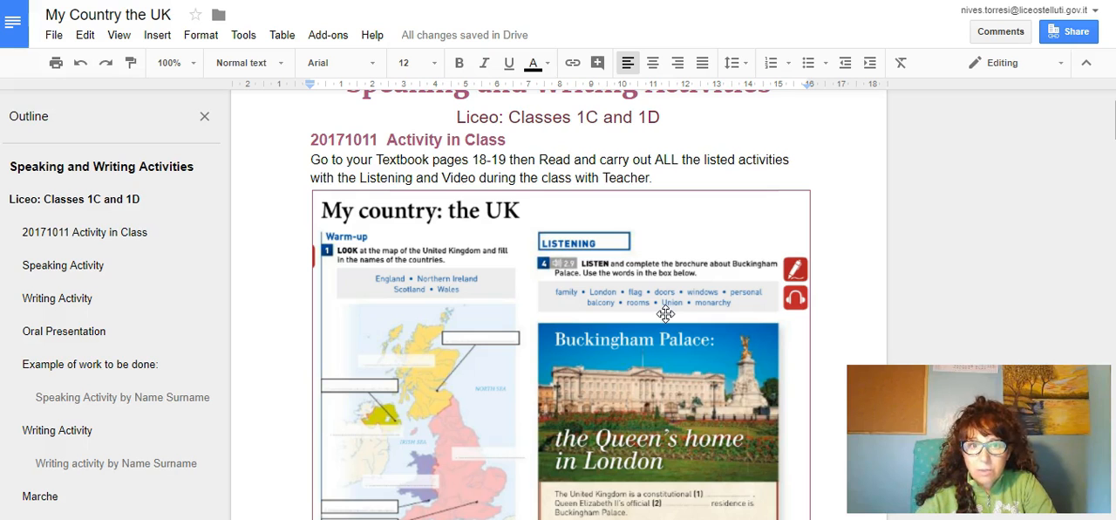
{"action": "scroll", "scroll_direction": "down", "scroll_amount": 3}
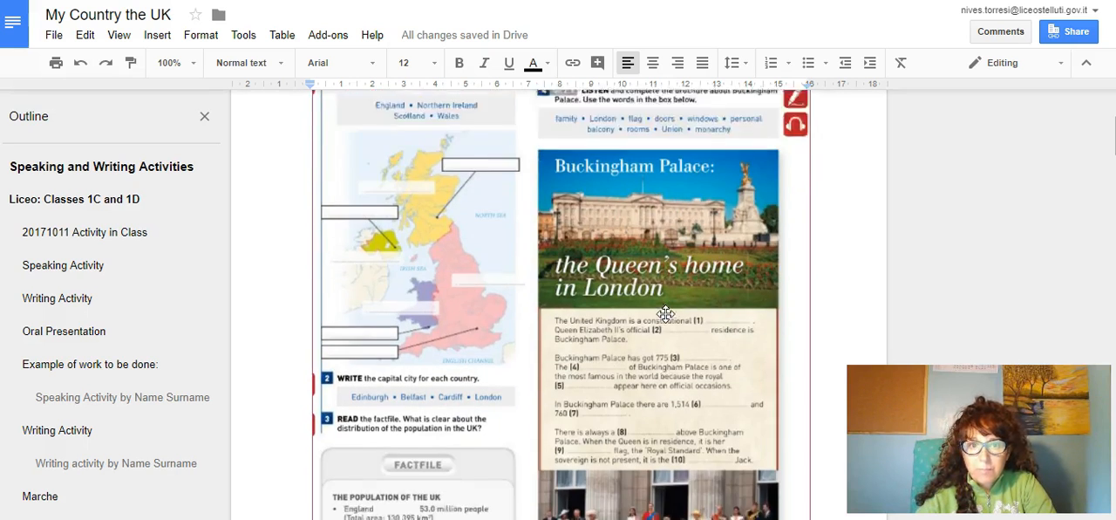
{"action": "scroll", "scroll_direction": "down", "scroll_amount": 3}
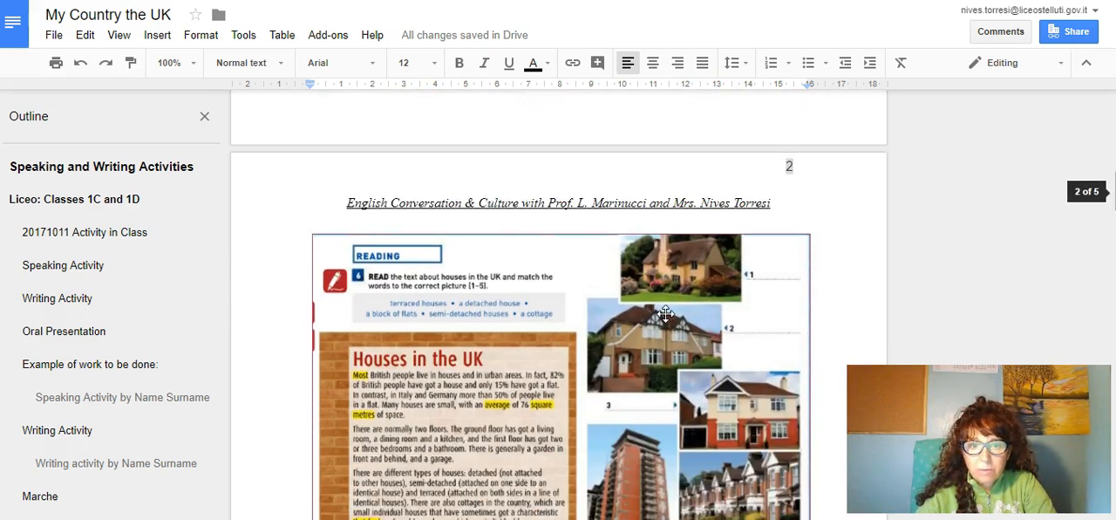
{"action": "scroll", "scroll_direction": "down", "scroll_amount": 3}
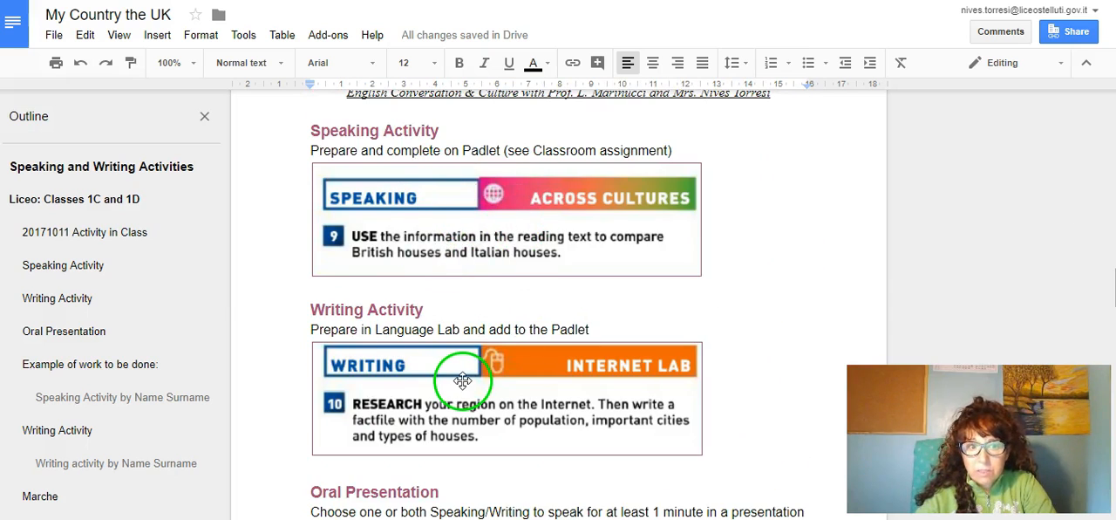
{"action": "mouse_move", "coordinate": [749, 321]}
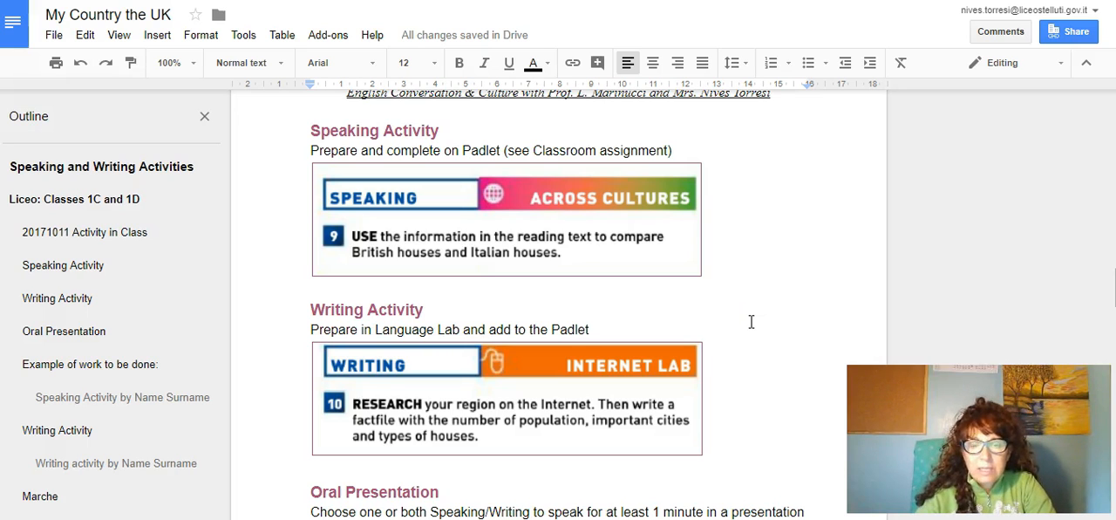
{"action": "scroll", "scroll_direction": "down", "scroll_amount": 3}
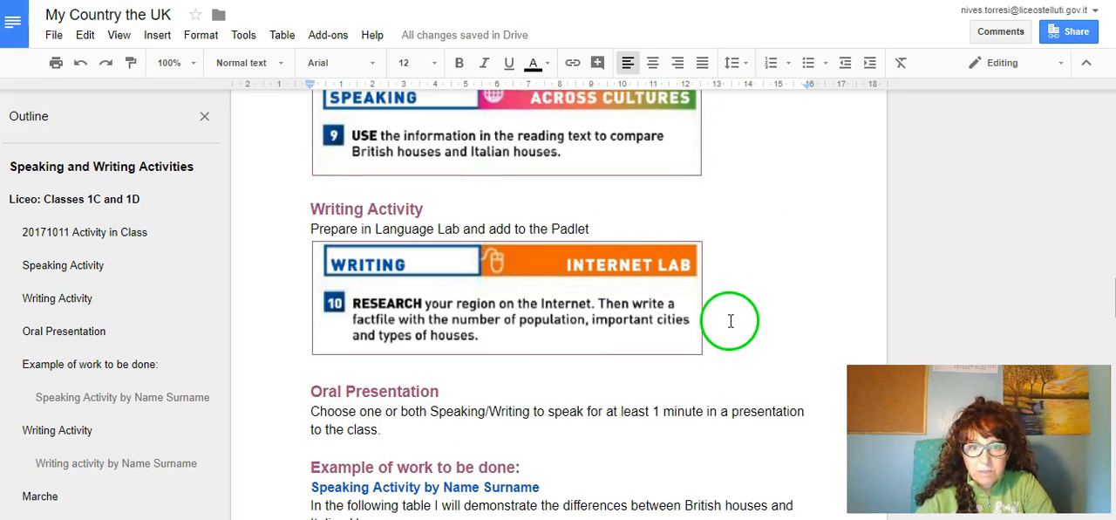
{"action": "scroll", "scroll_direction": "down", "scroll_amount": 3}
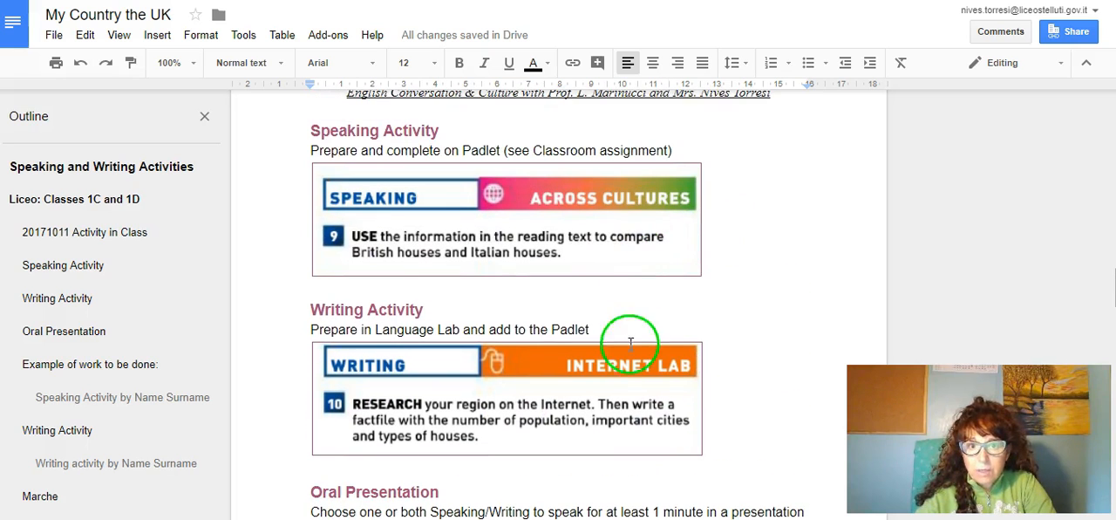
{"action": "mouse_move", "coordinate": [626, 268]}
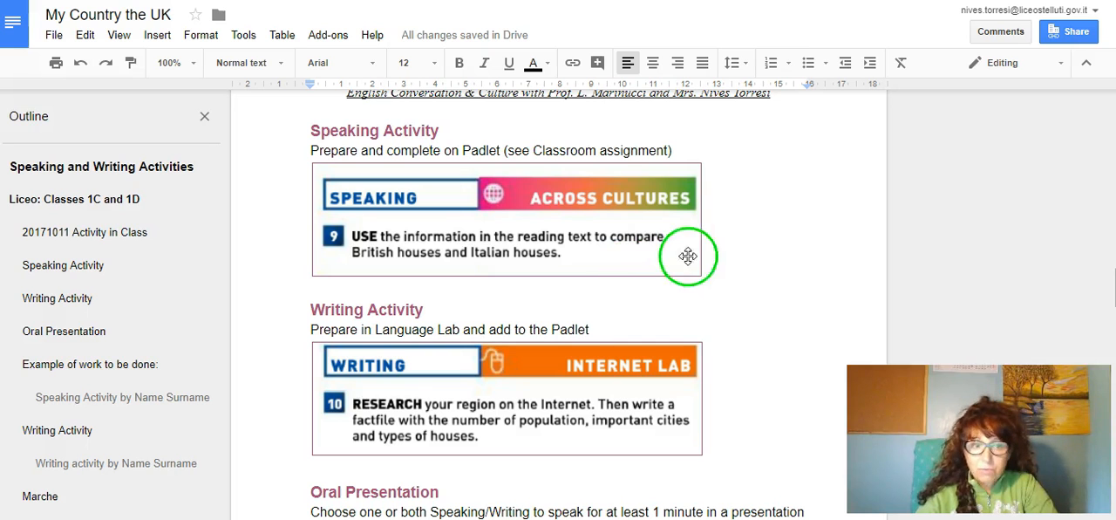
{"action": "scroll", "scroll_direction": "down", "scroll_amount": 3}
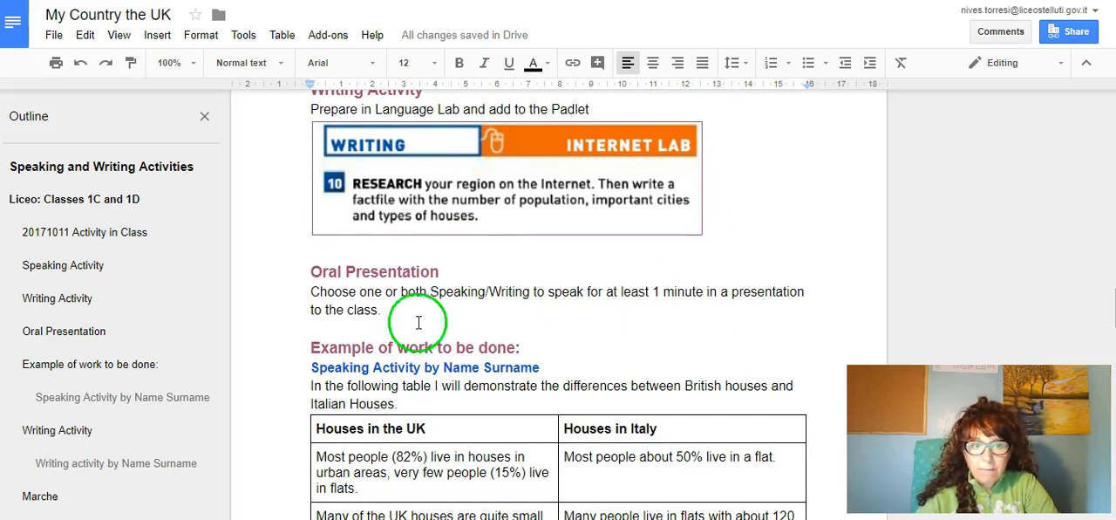
{"action": "mouse_move", "coordinate": [701, 178]}
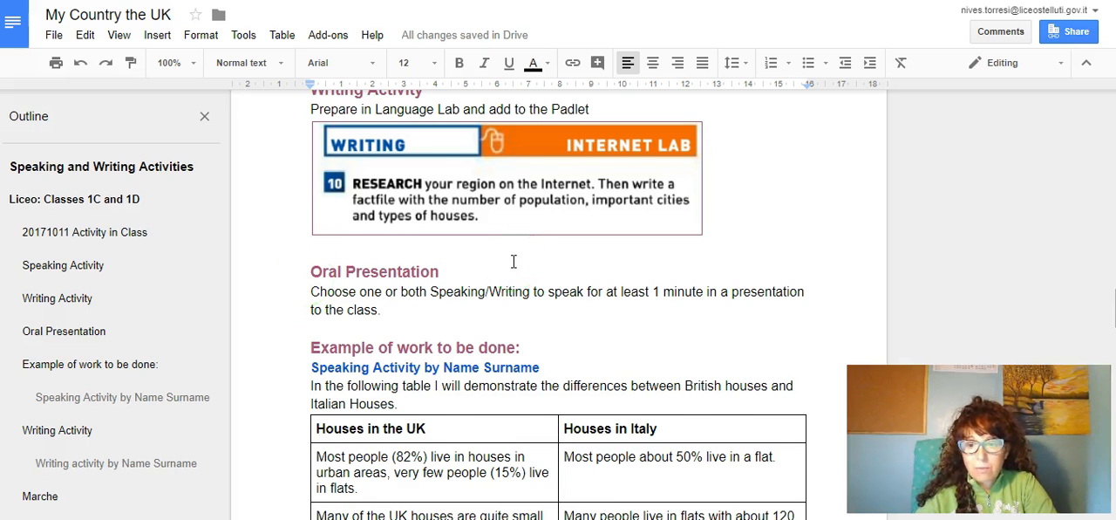
{"action": "scroll", "scroll_direction": "down", "scroll_amount": 3}
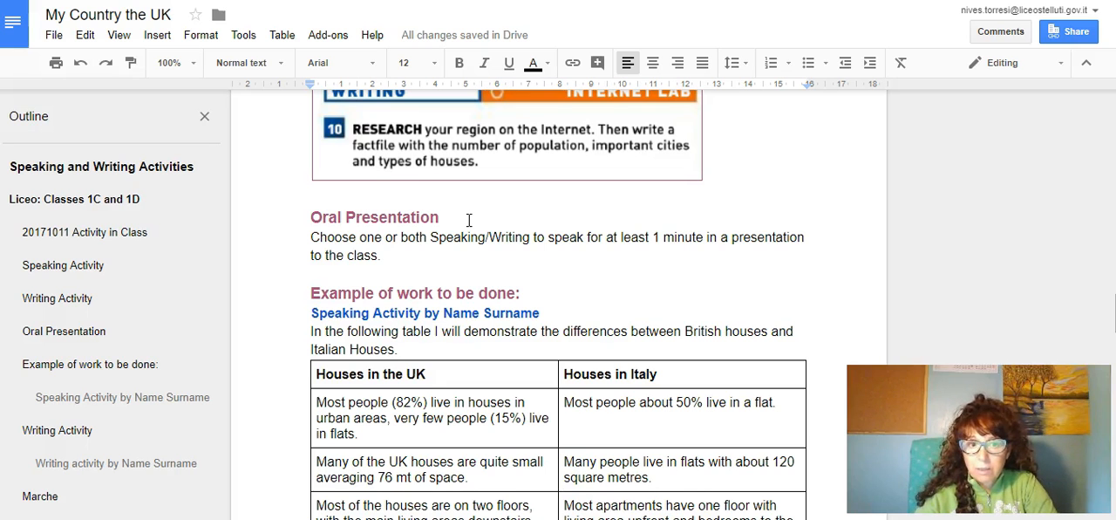
{"action": "scroll", "scroll_direction": "down", "scroll_amount": 3}
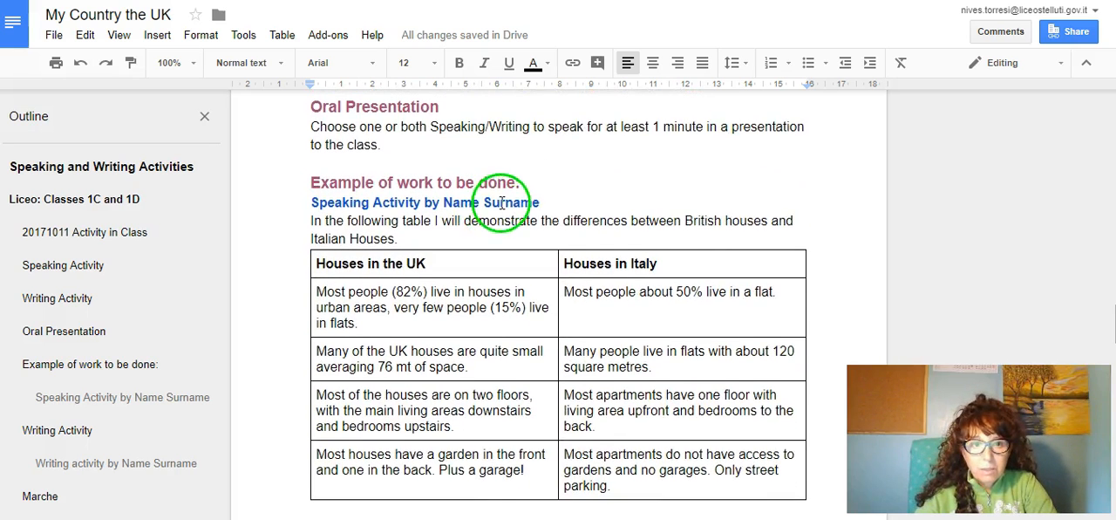
{"action": "scroll", "scroll_direction": "down", "scroll_amount": 3}
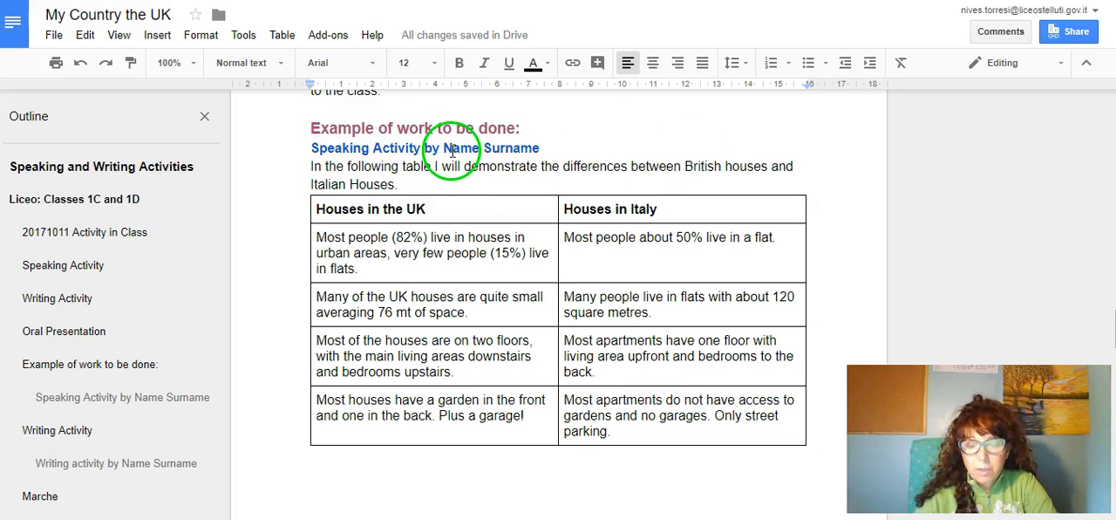
{"action": "scroll", "scroll_direction": "down", "scroll_amount": 3}
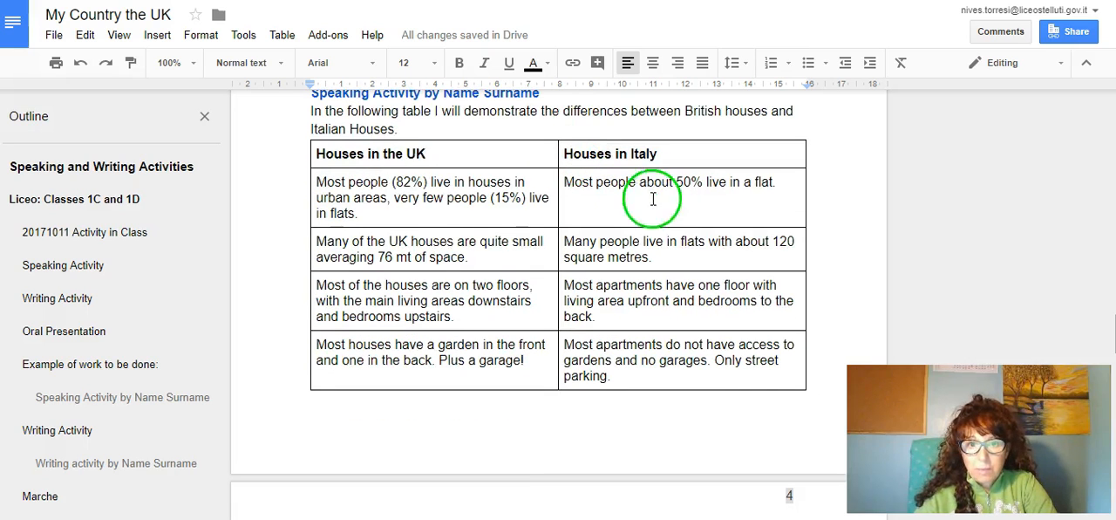
{"action": "mouse_move", "coordinate": [453, 181]}
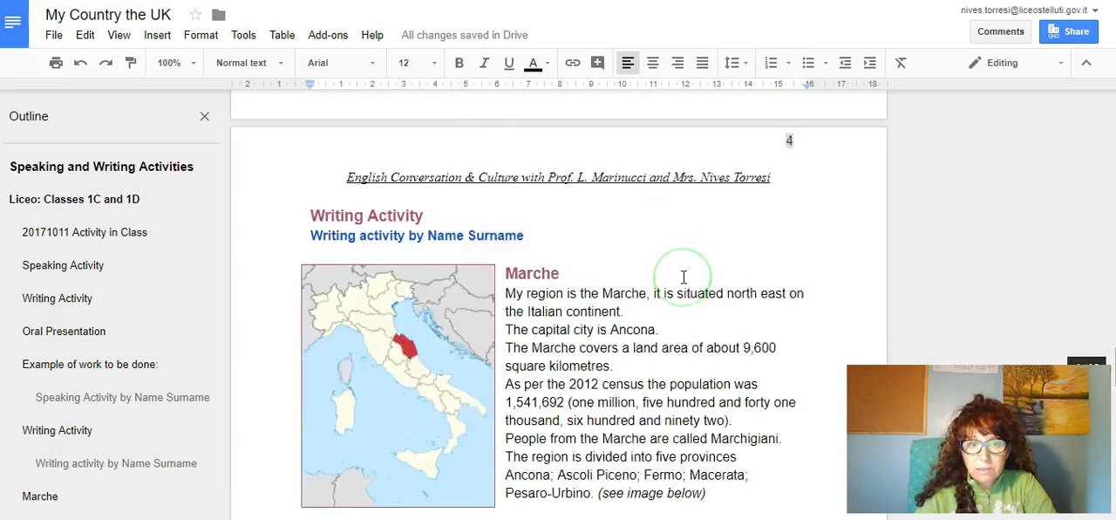
{"action": "scroll", "scroll_direction": "down", "scroll_amount": 3}
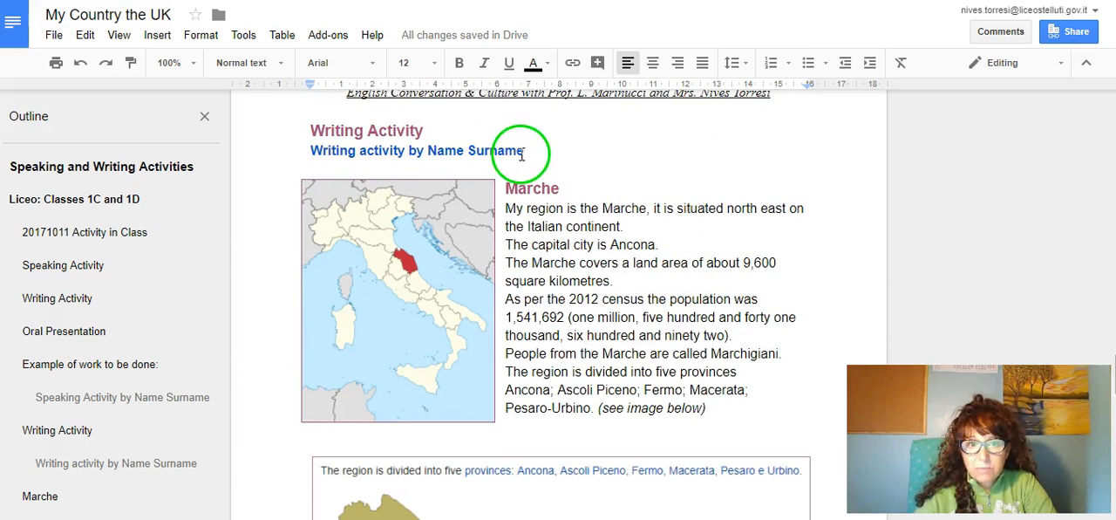
{"action": "mouse_move", "coordinate": [451, 156]}
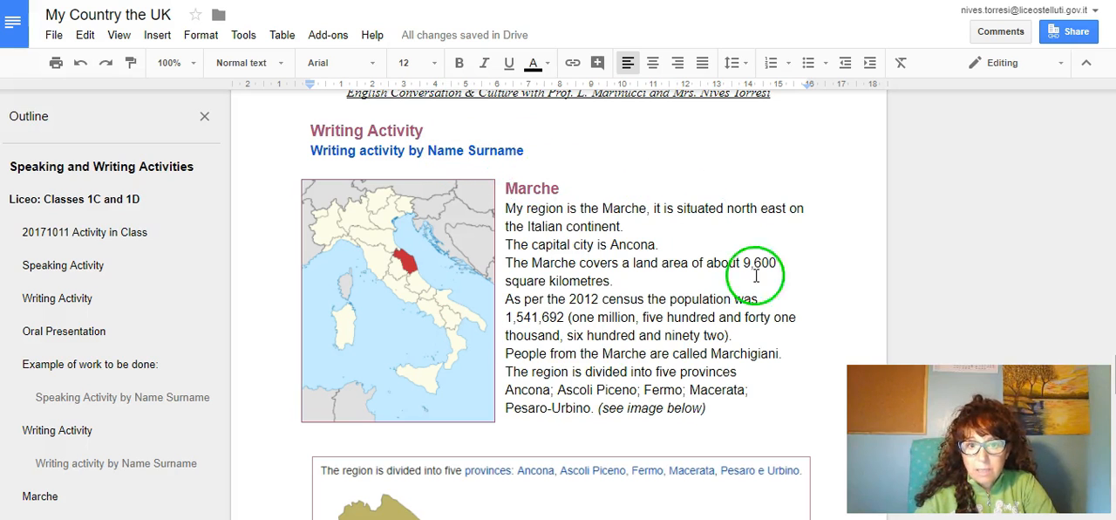
{"action": "scroll", "scroll_direction": "down", "scroll_amount": 3}
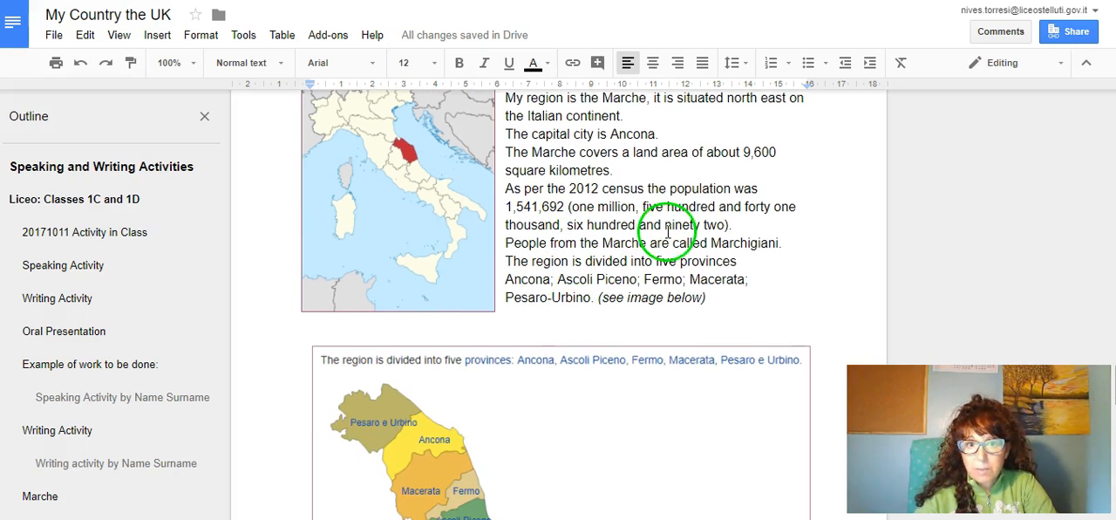
{"action": "scroll", "scroll_direction": "down", "scroll_amount": 3}
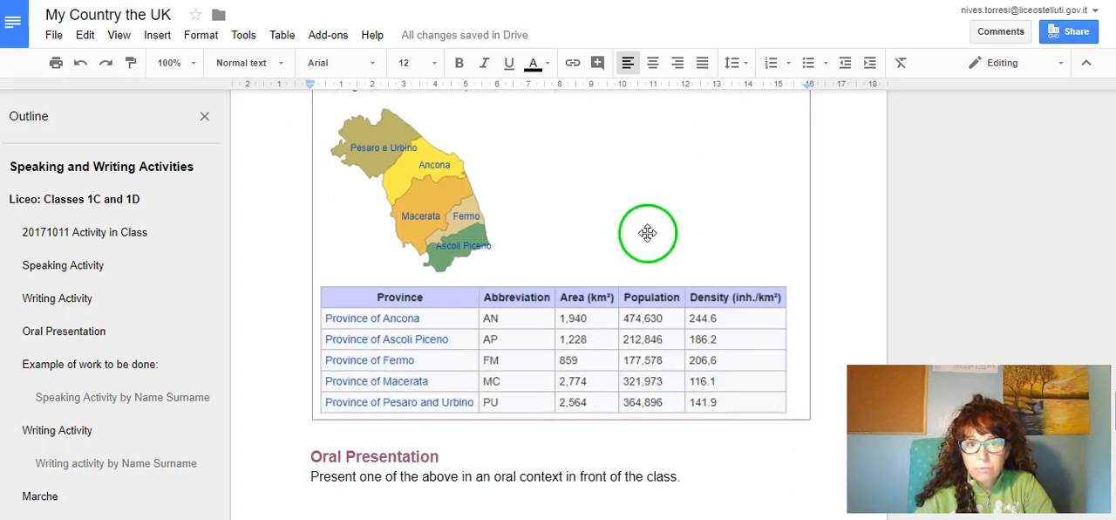
{"action": "scroll", "scroll_direction": "down", "scroll_amount": 3}
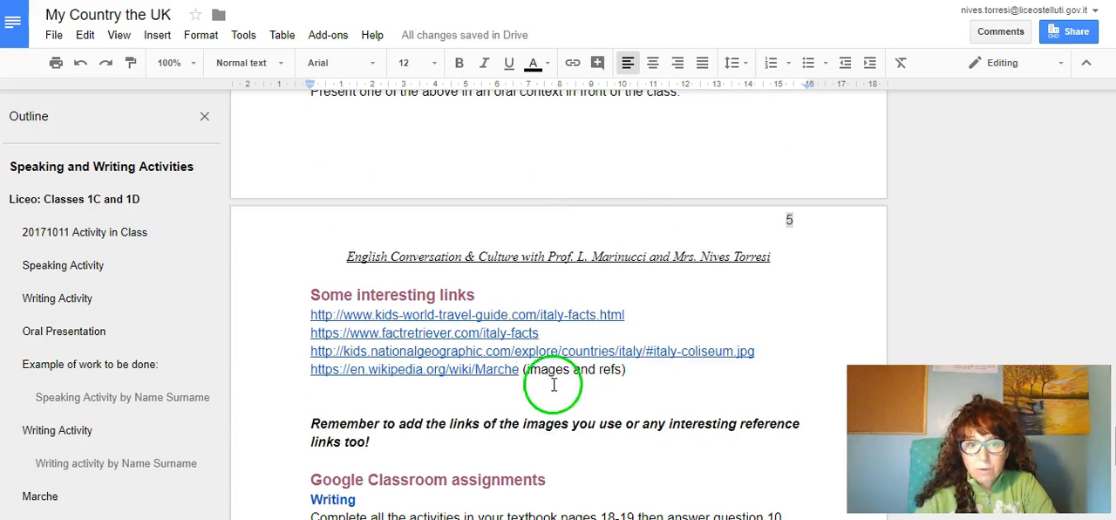
{"action": "mouse_move", "coordinate": [530, 380]}
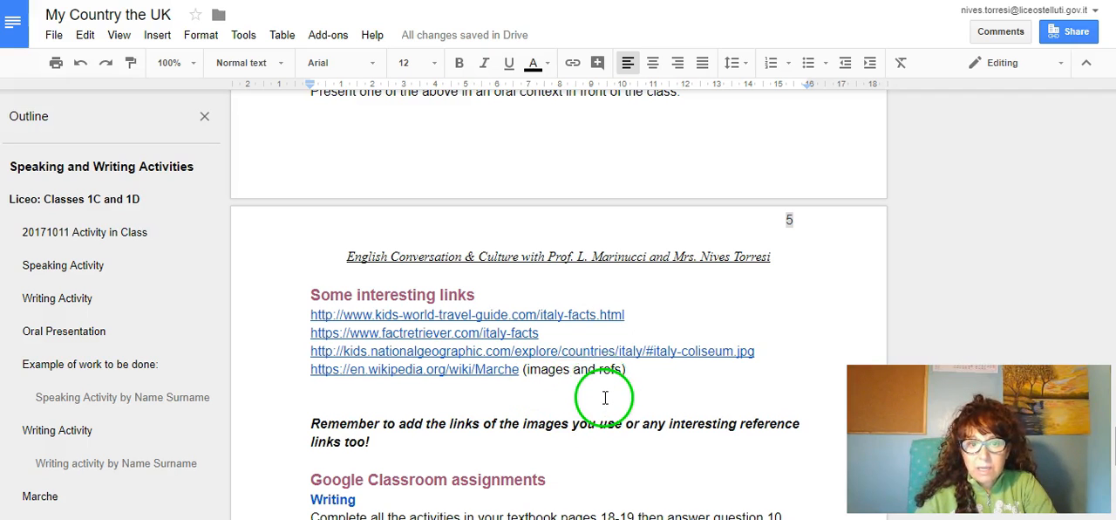
{"action": "mouse_move", "coordinate": [746, 331]}
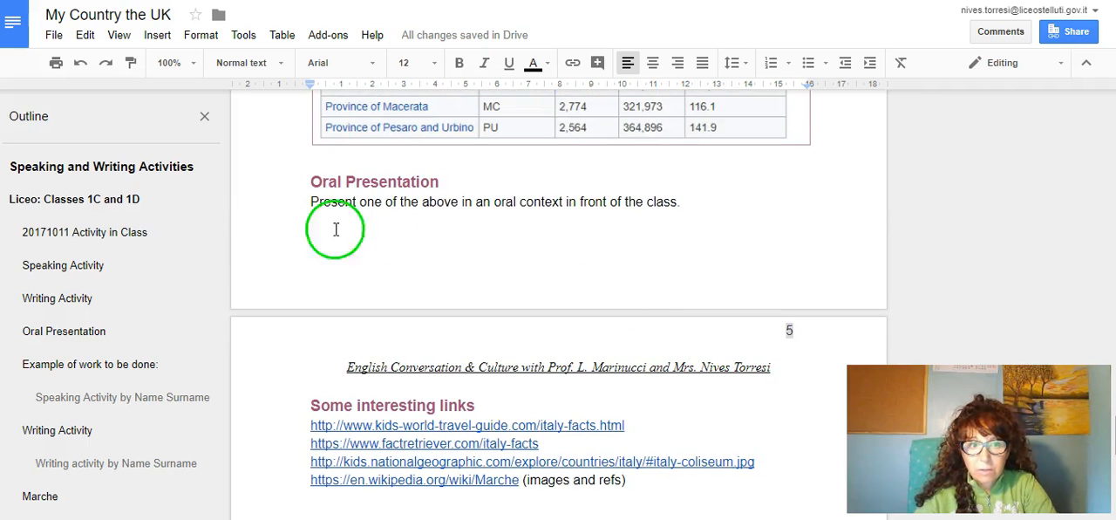
{"action": "mouse_move", "coordinate": [683, 229]}
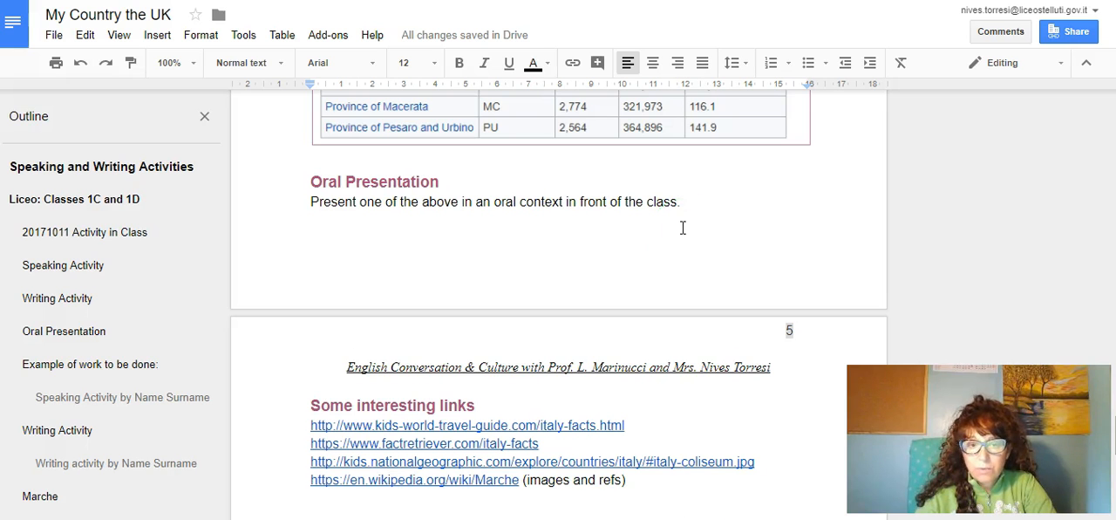
{"action": "scroll", "scroll_direction": "down", "scroll_amount": 3}
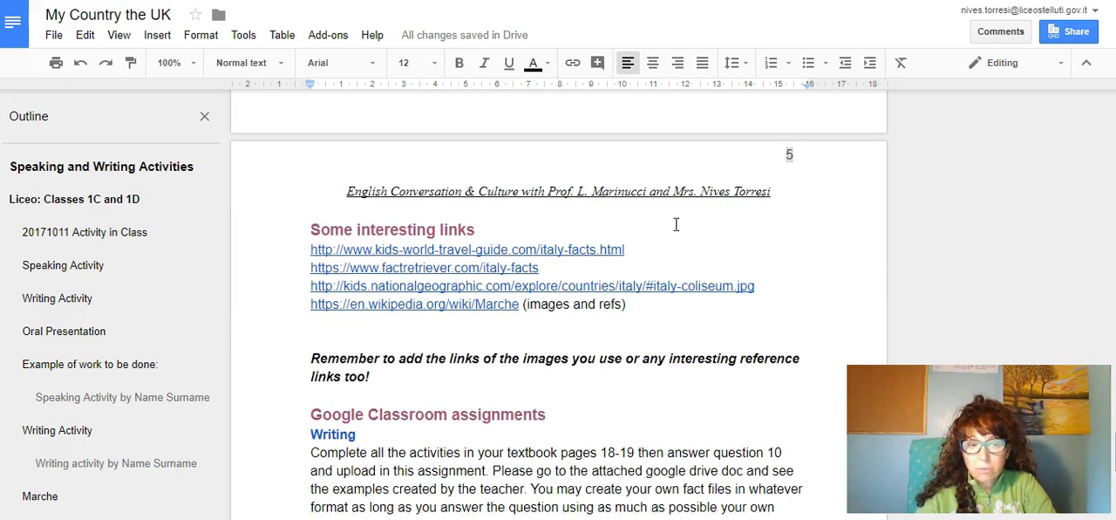
{"action": "scroll", "scroll_direction": "down", "scroll_amount": 3}
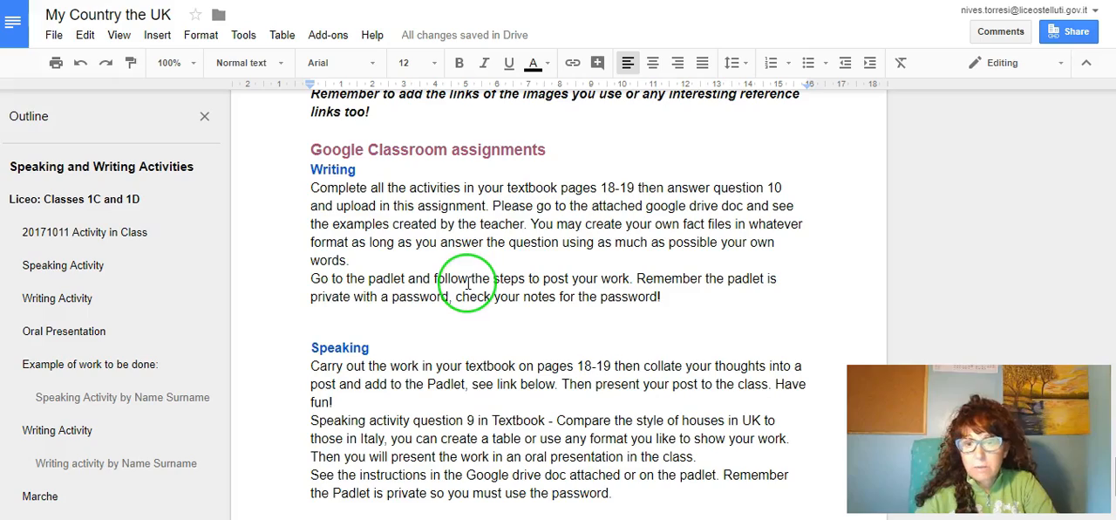
{"action": "scroll", "scroll_direction": "down", "scroll_amount": 3}
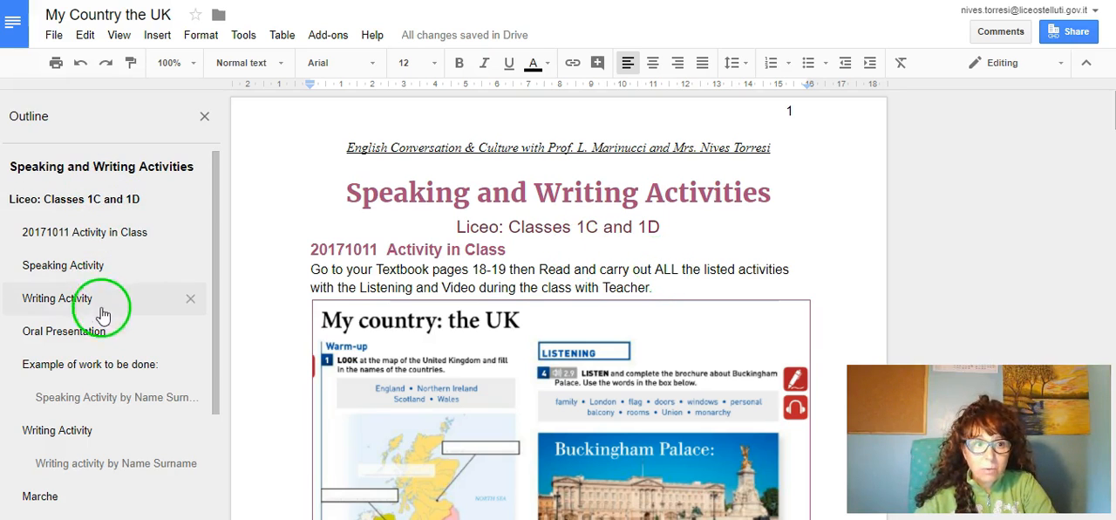
{"action": "mouse_move", "coordinate": [66, 363]}
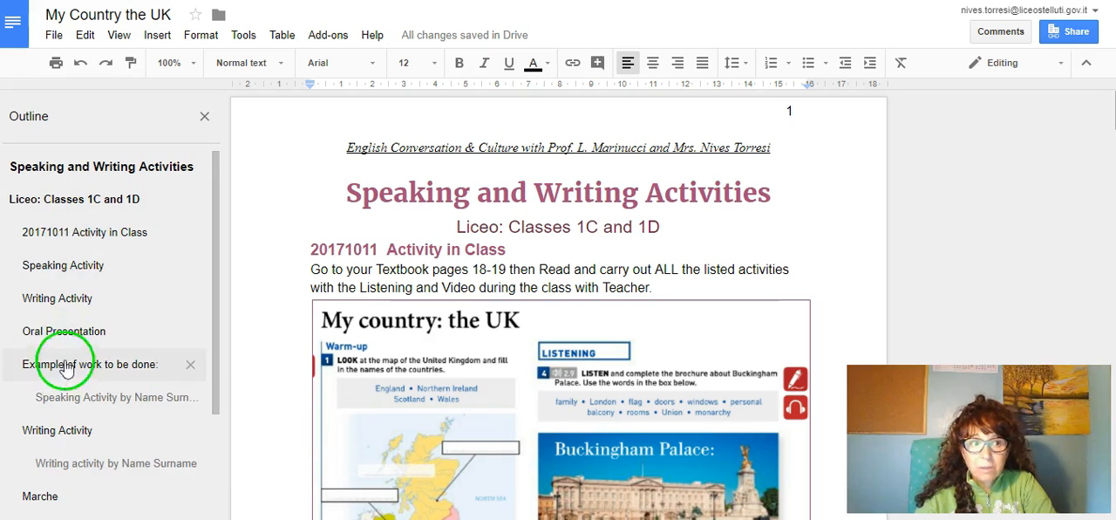